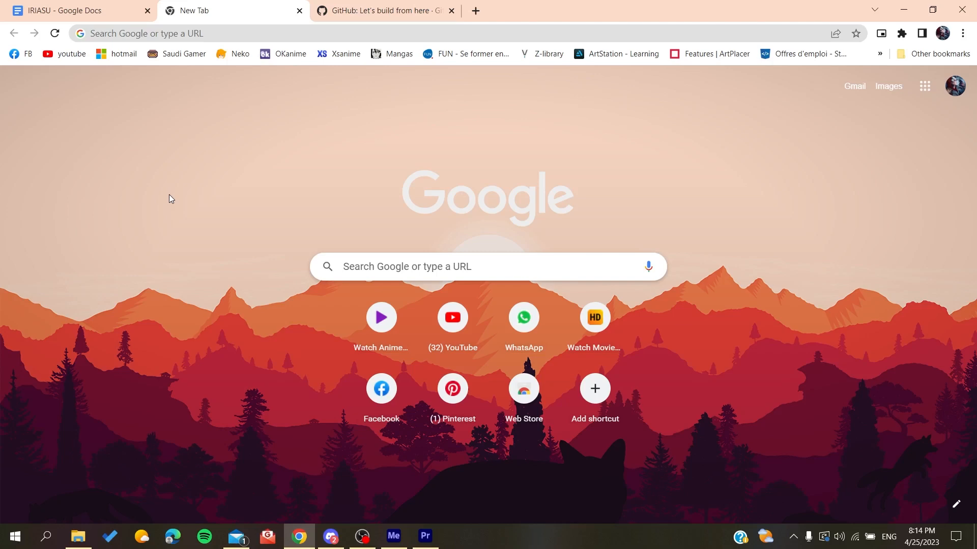
# Bring the GitHub home page tab to the front in Chrome
pyautogui.click(380, 11)
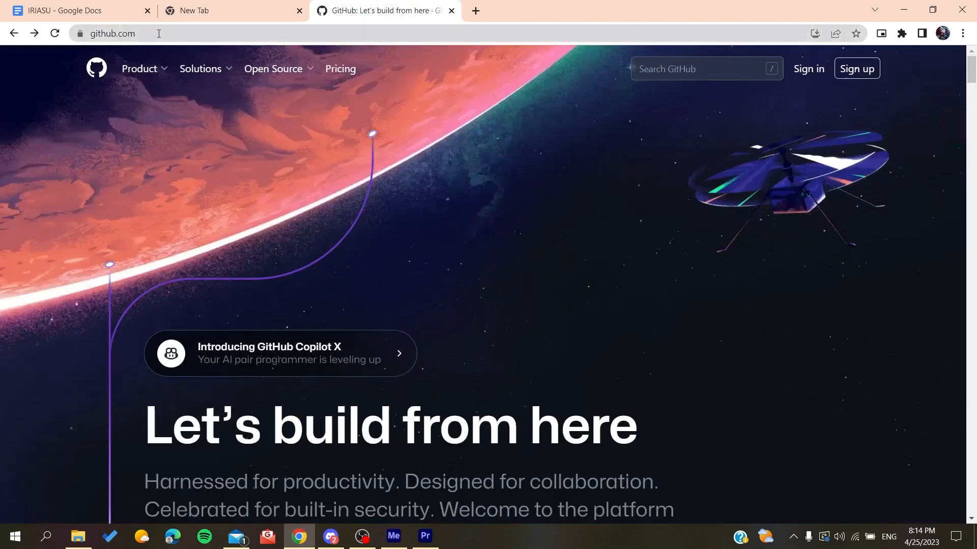
pyautogui.click(273, 68)
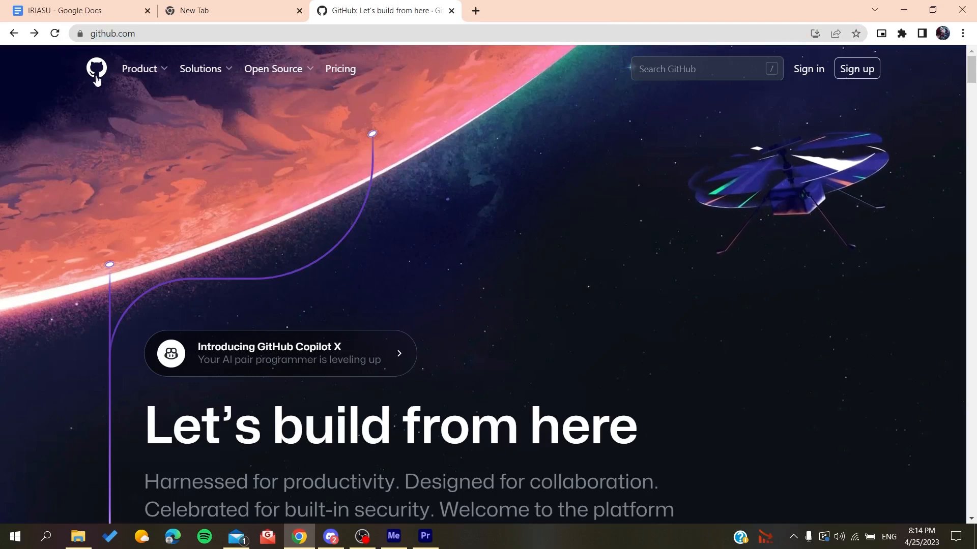
pyautogui.moveTo(748, 141)
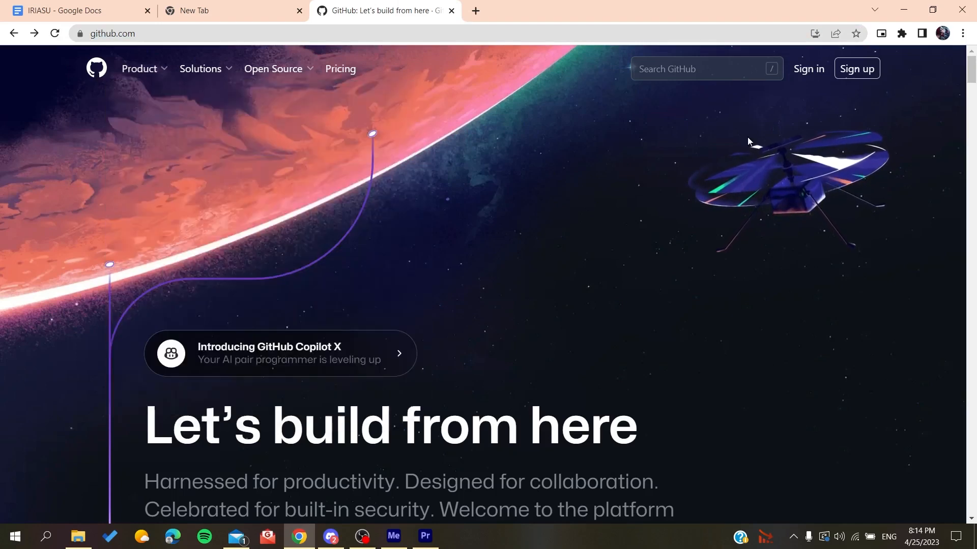
pyautogui.moveTo(856, 69)
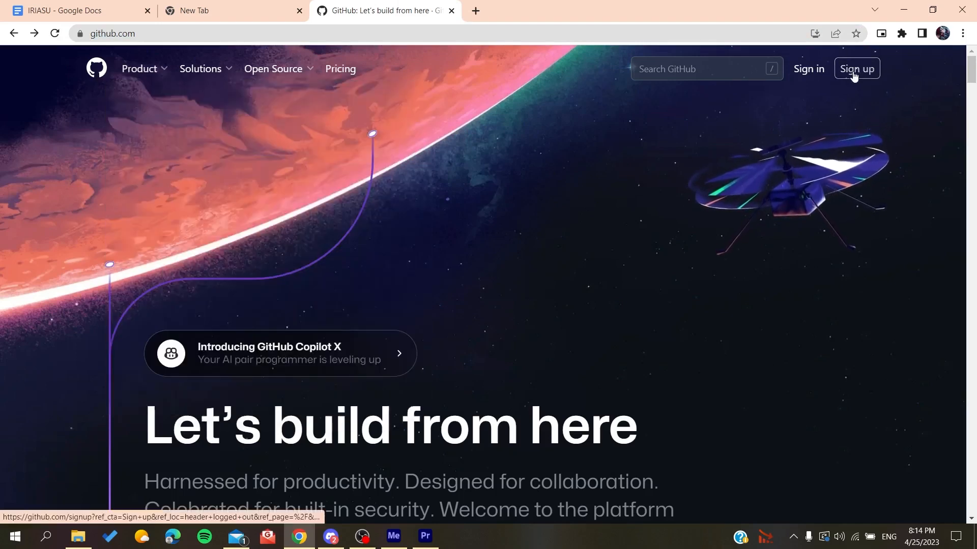
# Start GitHub sign-up and submit a gmail.com email address
pyautogui.click(855, 69)
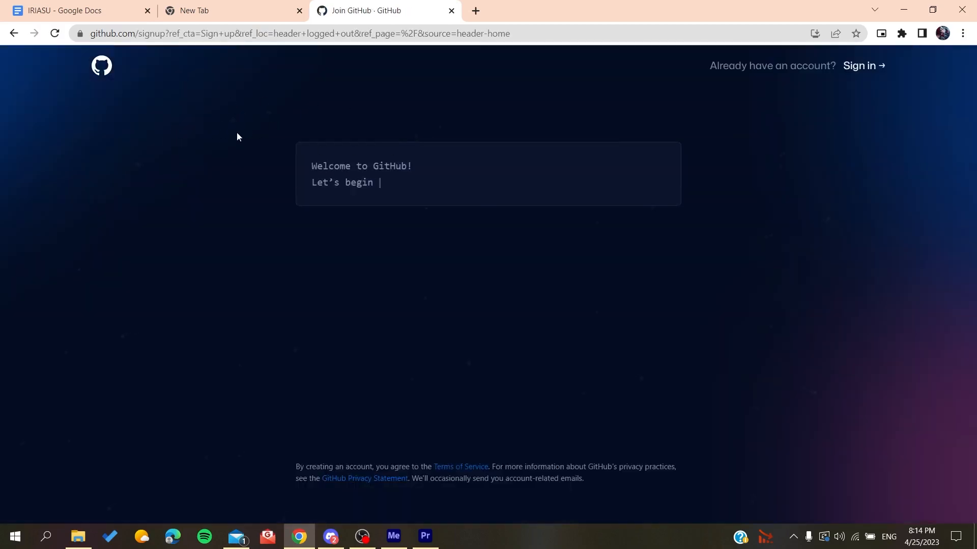
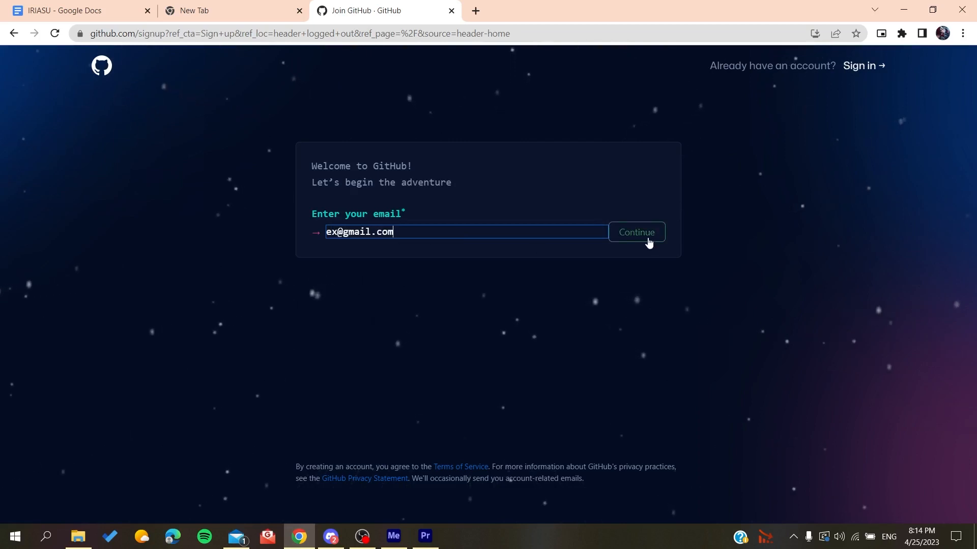
pyautogui.click(636, 232)
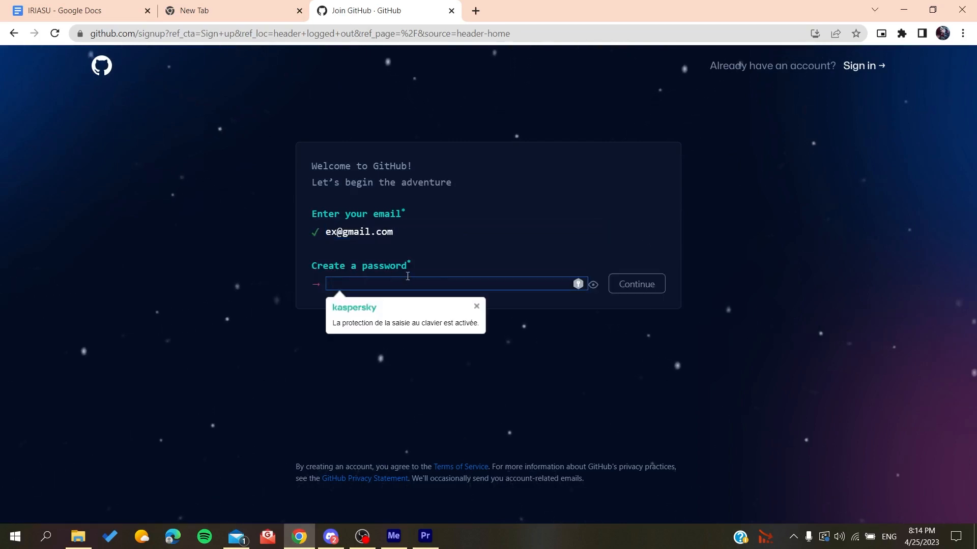
# Set the account password and the username 'IRgaer'
pyautogui.write('•••')
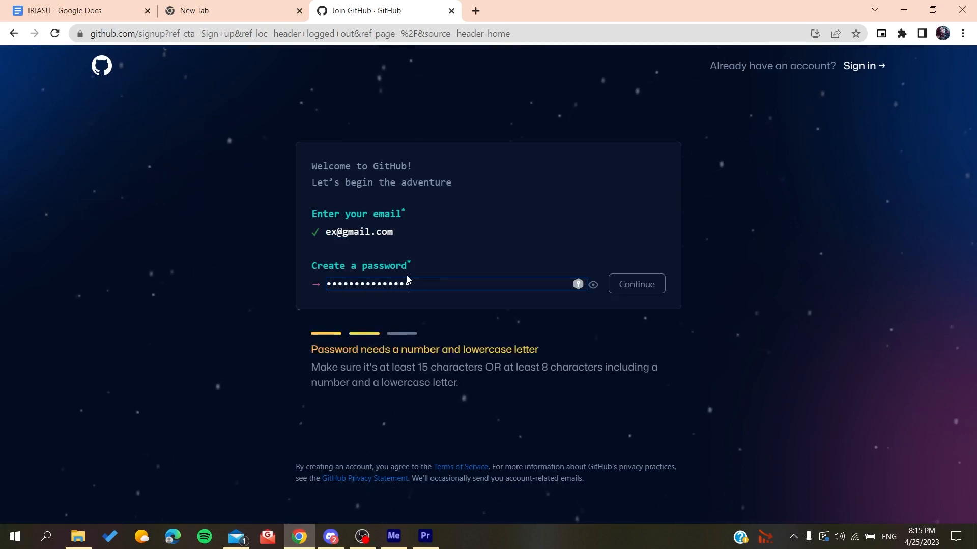
pyautogui.click(636, 283)
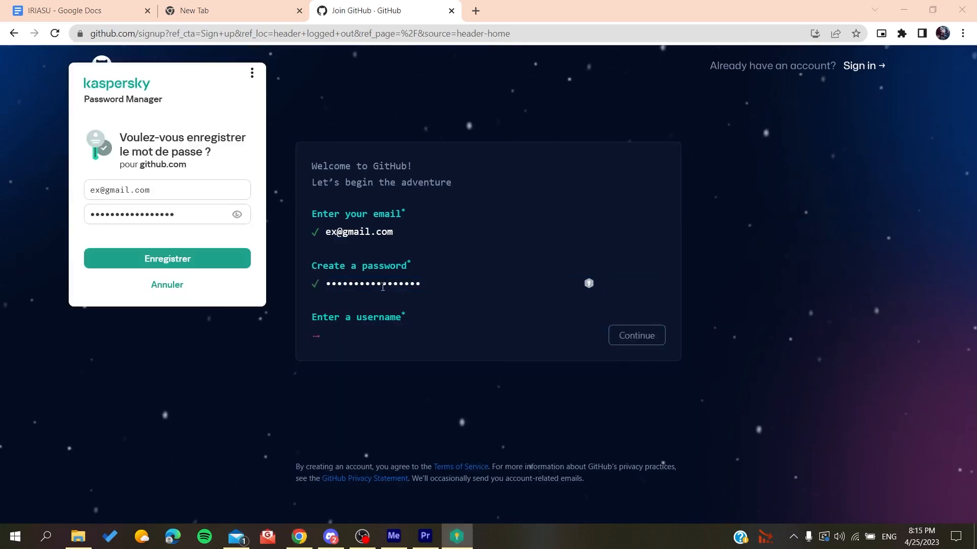
pyautogui.click(464, 335)
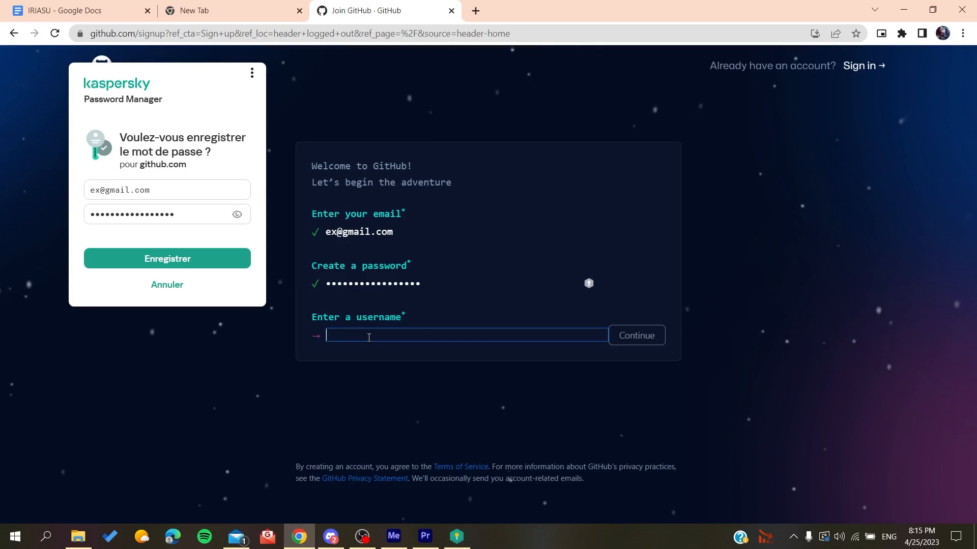
pyautogui.write('IRgaer')
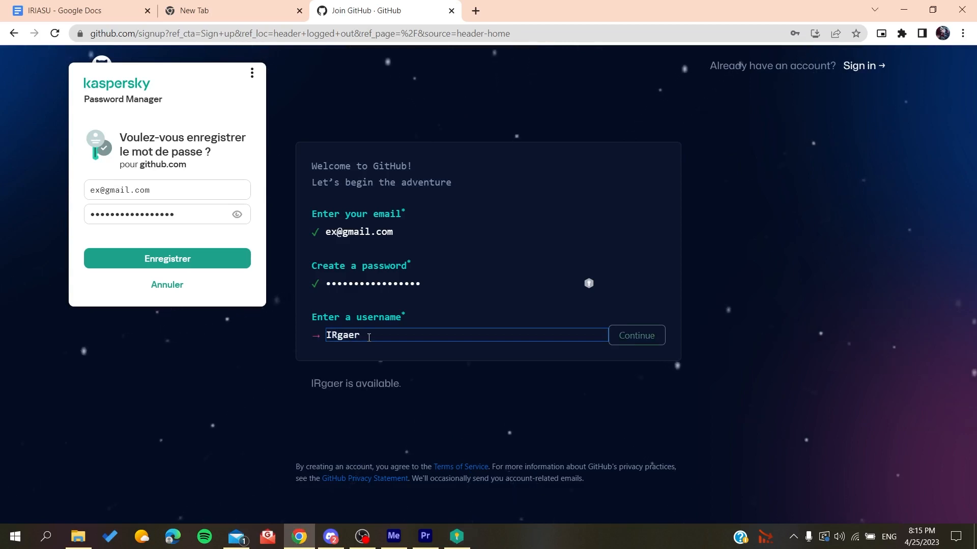
pyautogui.click(635, 336)
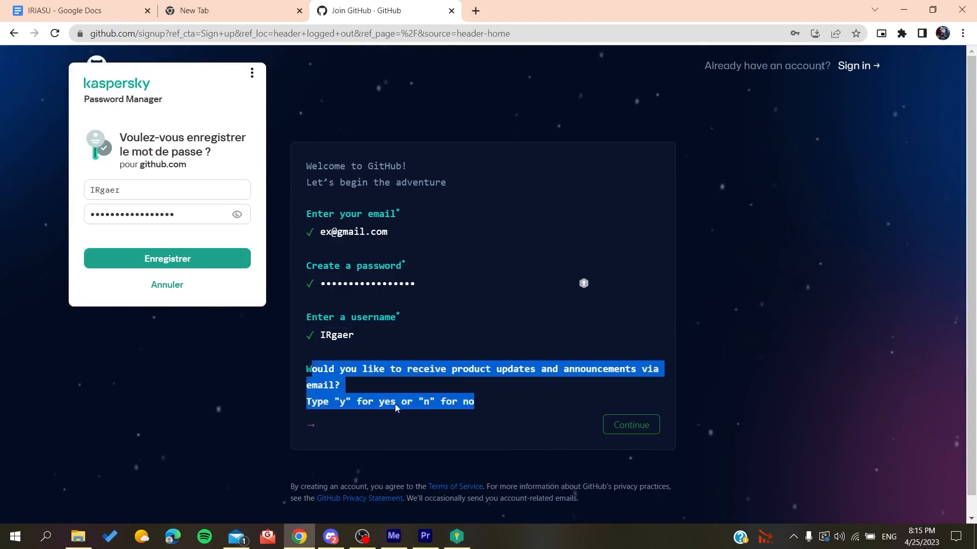
# Answer 'n' to decline GitHub product update emails
pyautogui.click(461, 425)
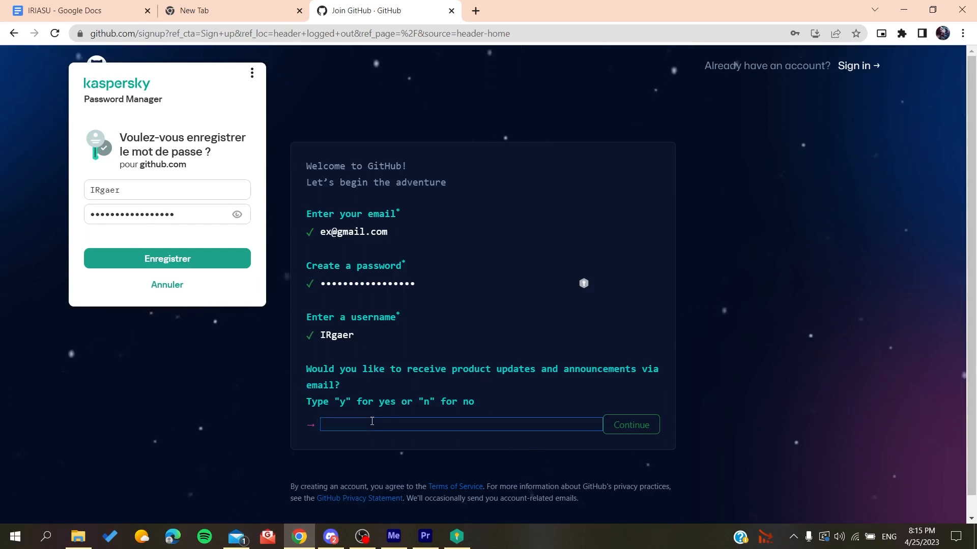
pyautogui.write('n')
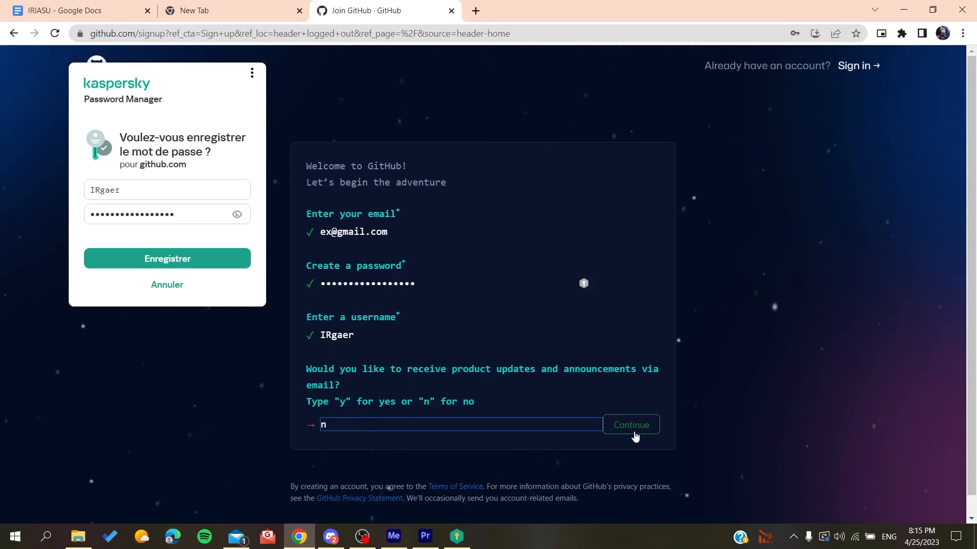
pyautogui.click(630, 425)
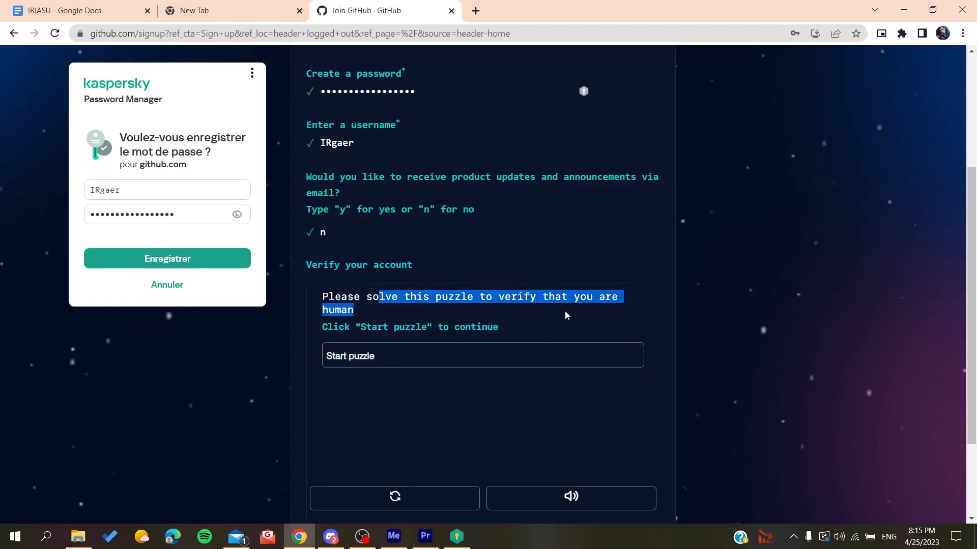
# Solve the verification puzzle by choosing the square with two identical objects
pyautogui.scroll(-3)
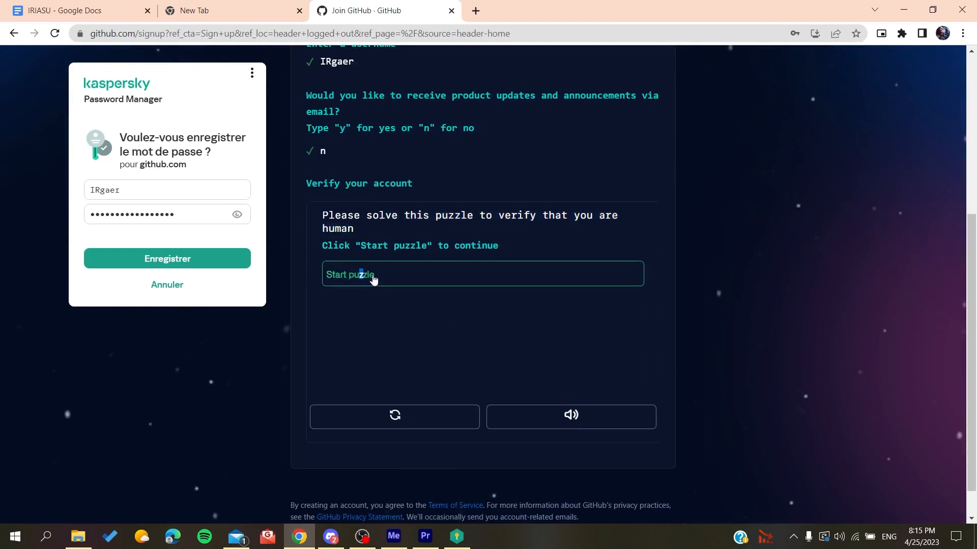
pyautogui.click(351, 274)
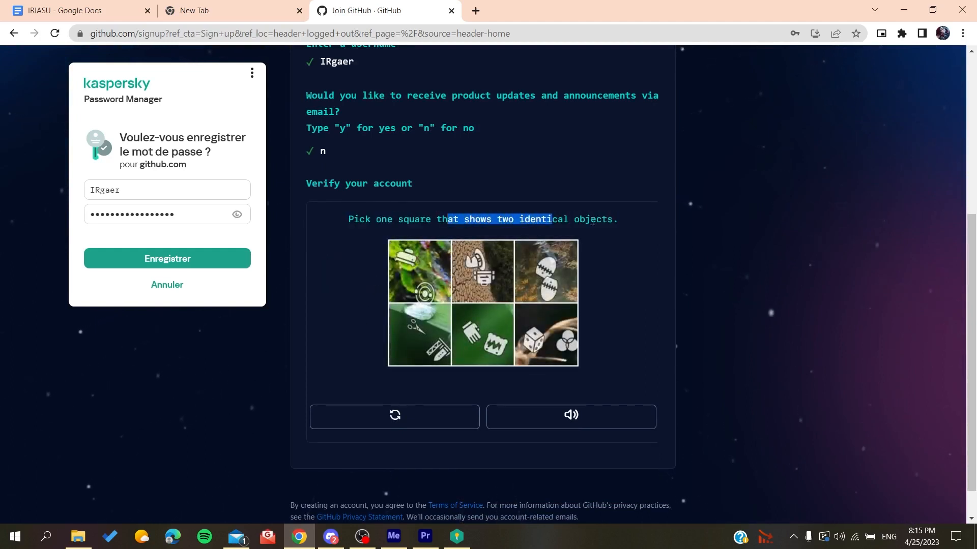
pyautogui.click(482, 335)
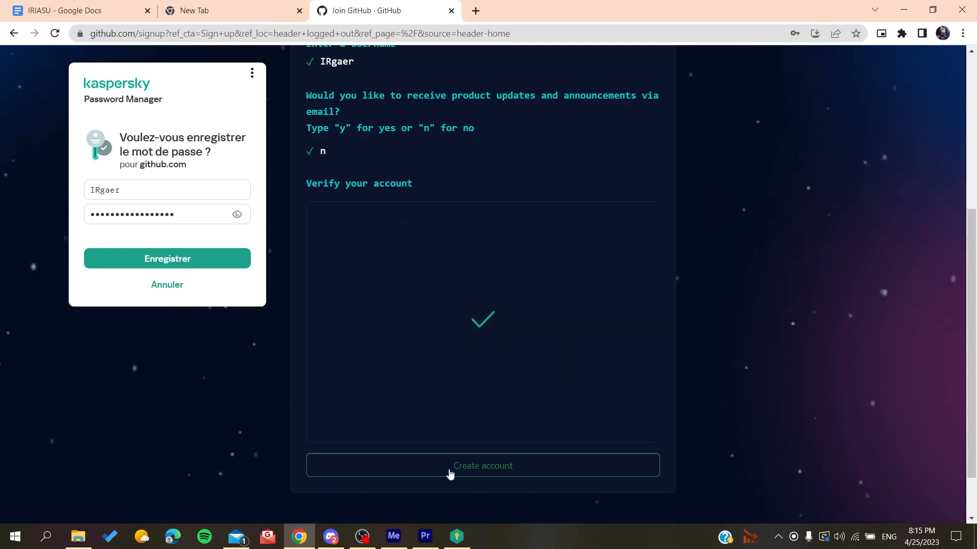
# Create the account, enter the emailed launch code, and reach the signed-in home feed
pyautogui.click(482, 465)
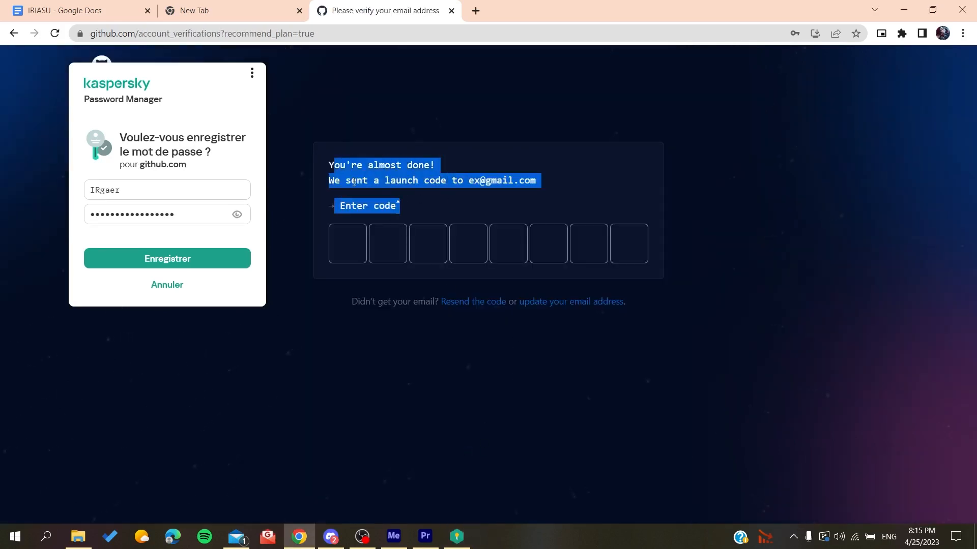
pyautogui.click(427, 243)
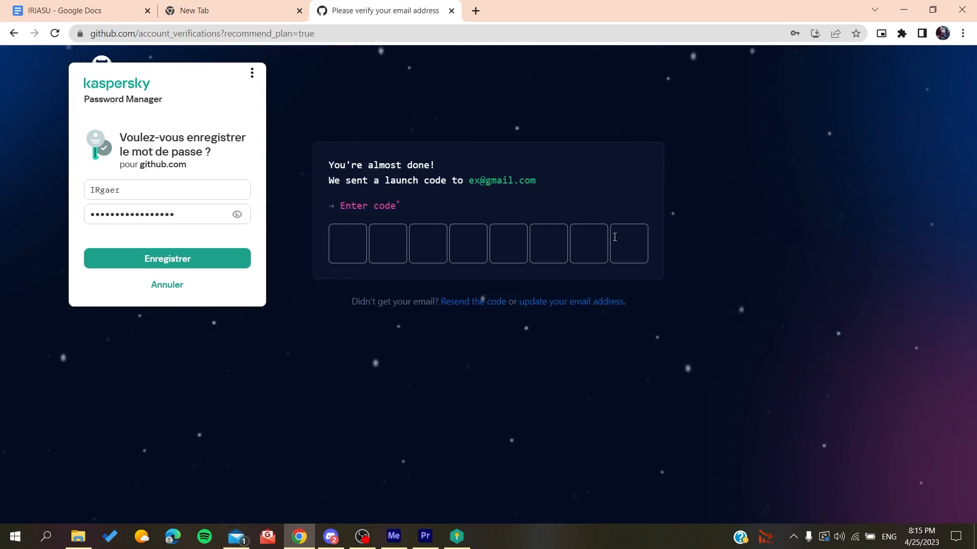
pyautogui.moveTo(539, 215)
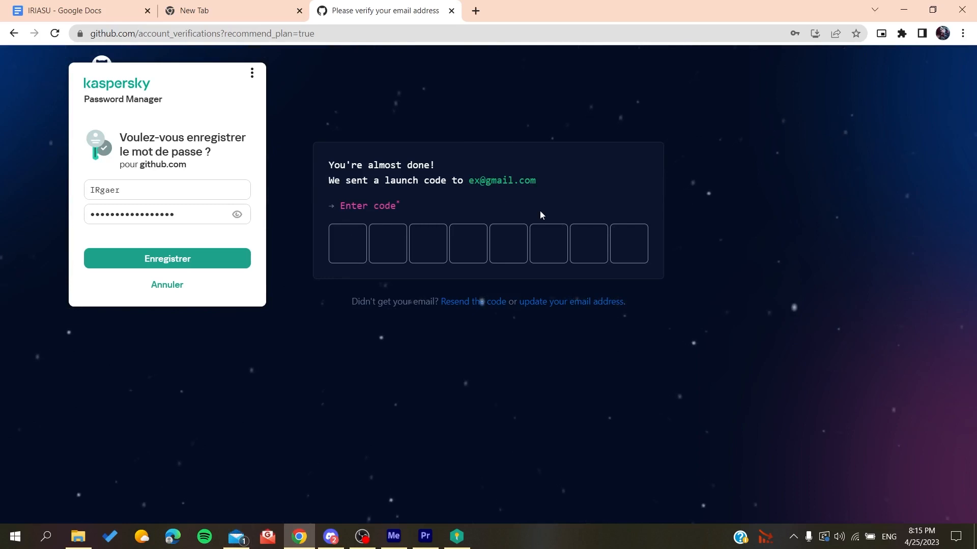
pyautogui.click(167, 285)
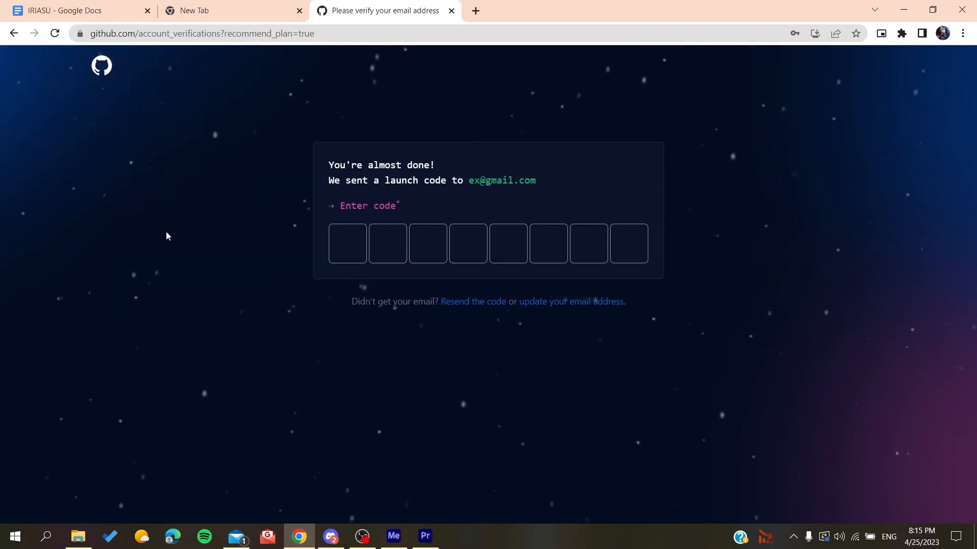
pyautogui.moveTo(217, 162)
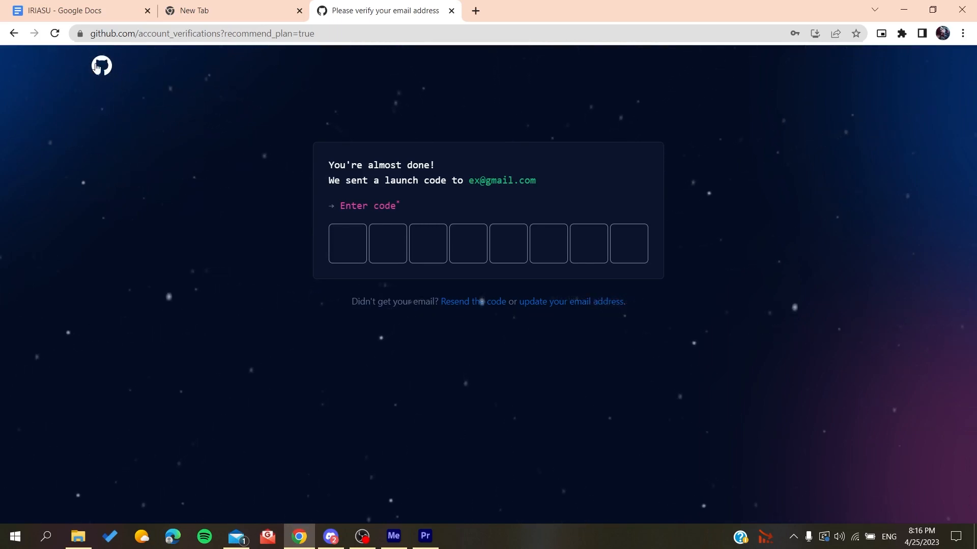
pyautogui.click(347, 244)
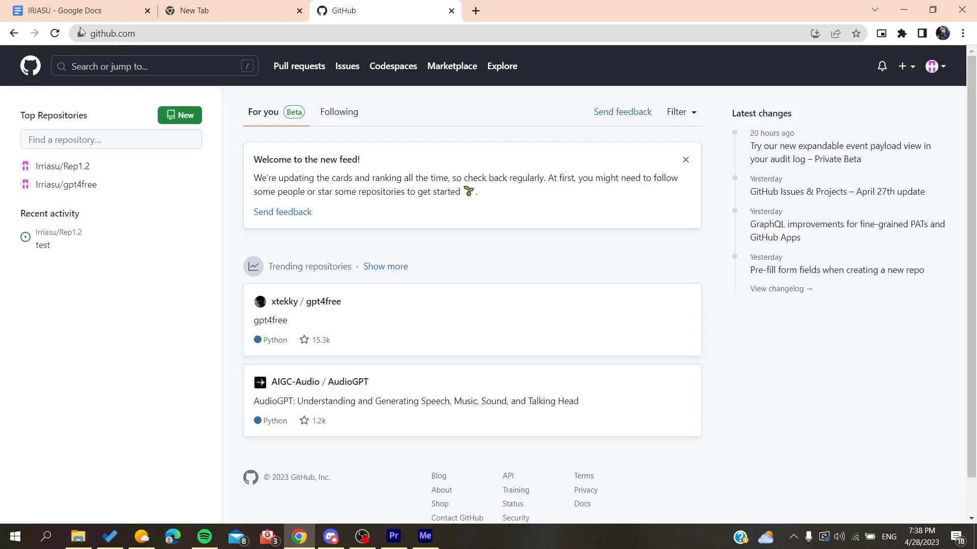
pyautogui.moveTo(625, 34)
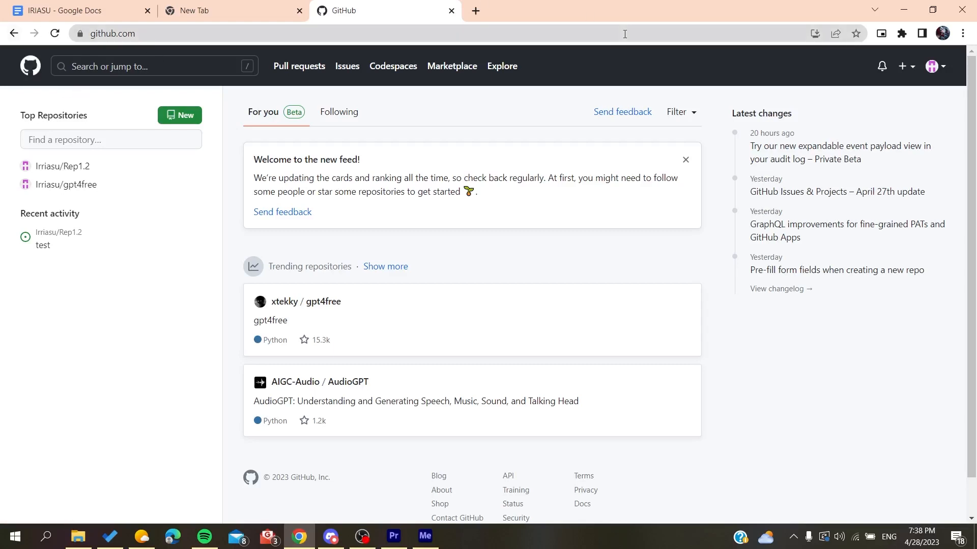
# Reach the account's public profile settings from the avatar menu
pyautogui.click(932, 67)
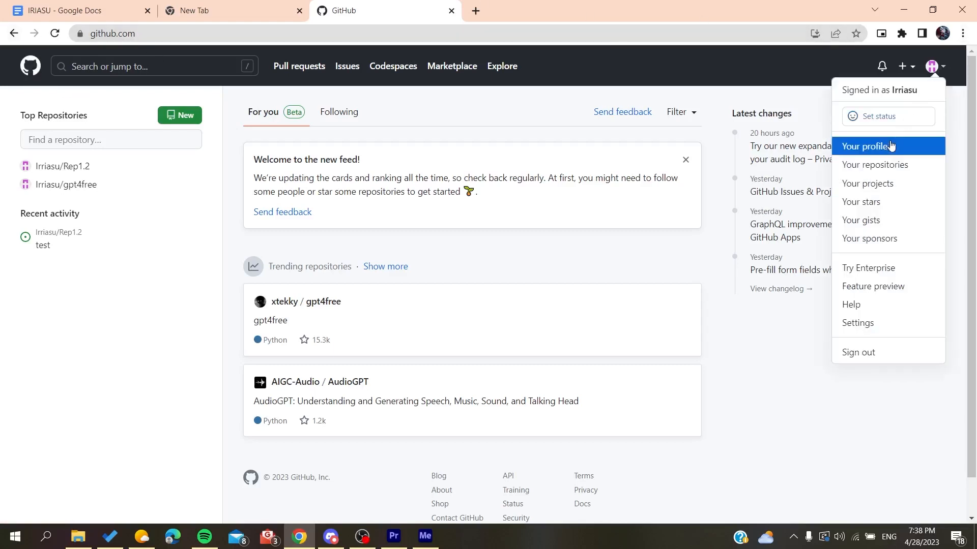
pyautogui.click(866, 150)
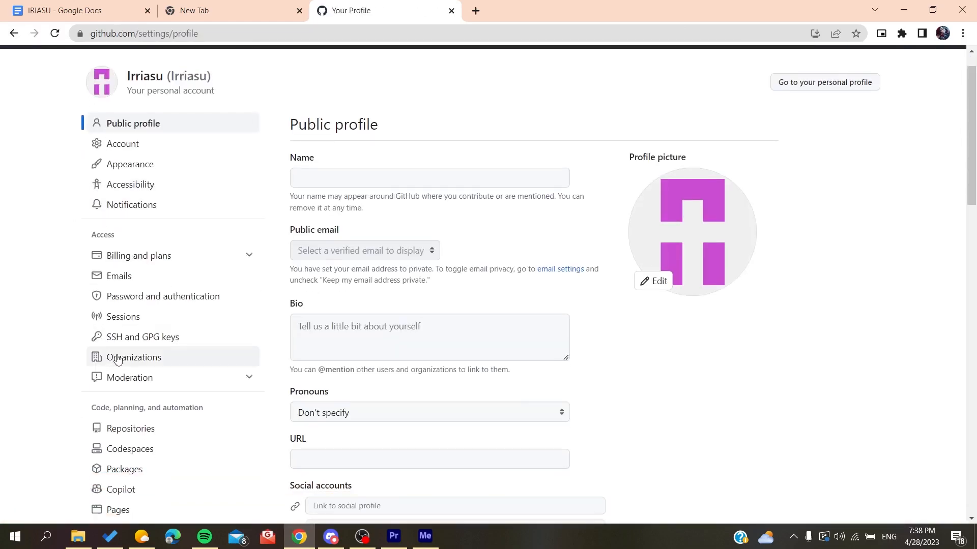
# Show the Organizations settings page stating no organization memberships
pyautogui.click(134, 357)
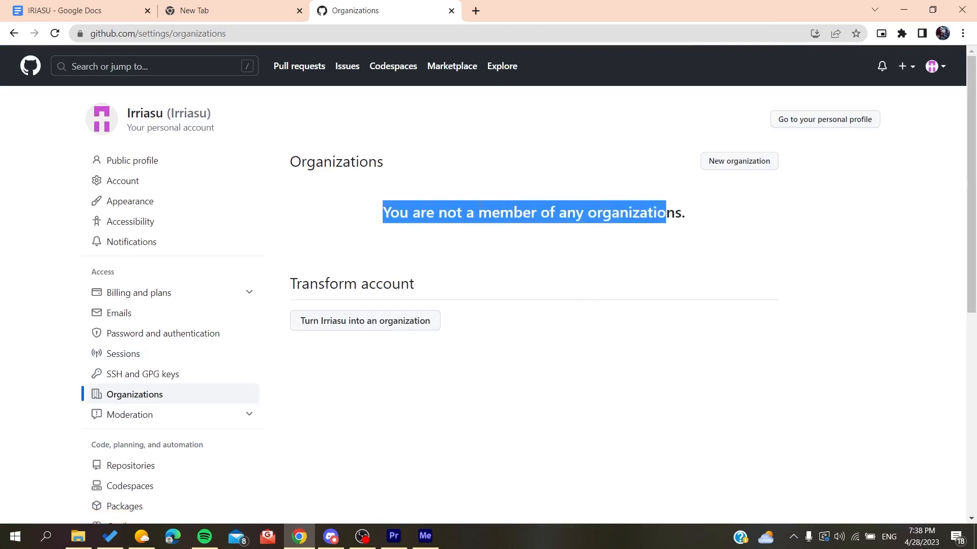
pyautogui.moveTo(540, 167)
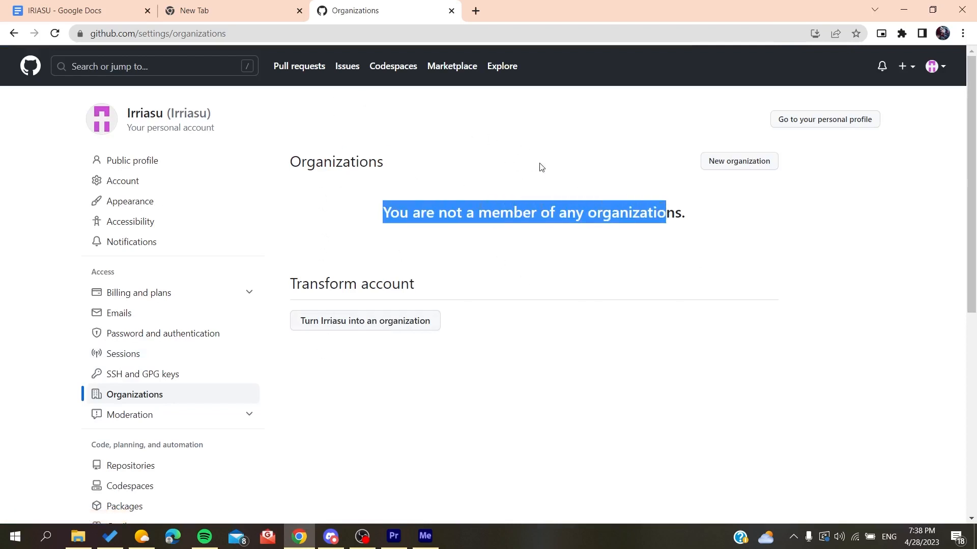
pyautogui.click(439, 180)
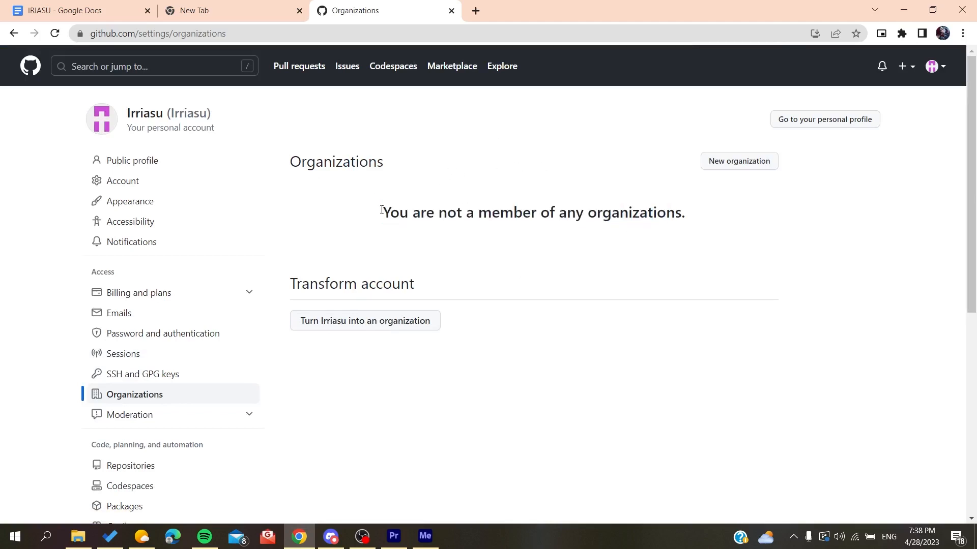
pyautogui.moveTo(324, 183)
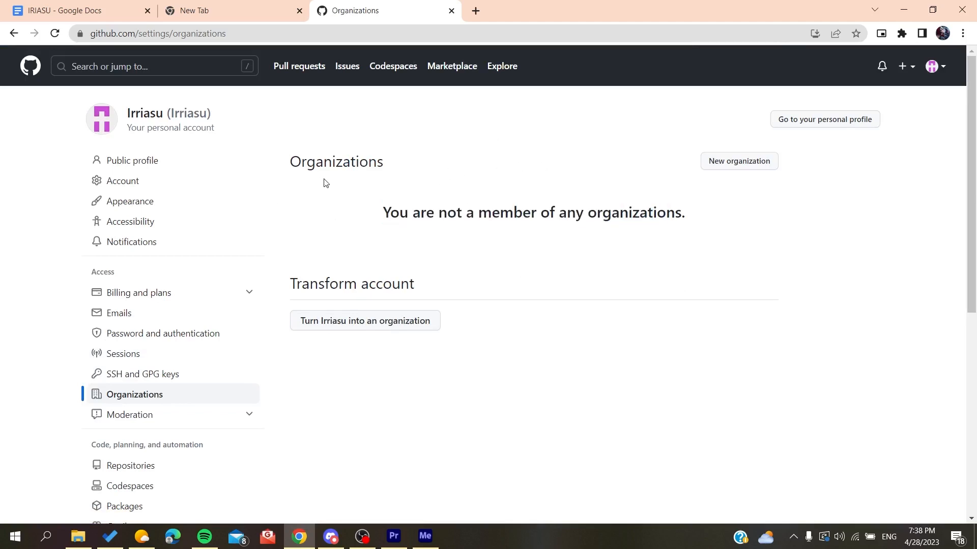
pyautogui.doubleClick(335, 162)
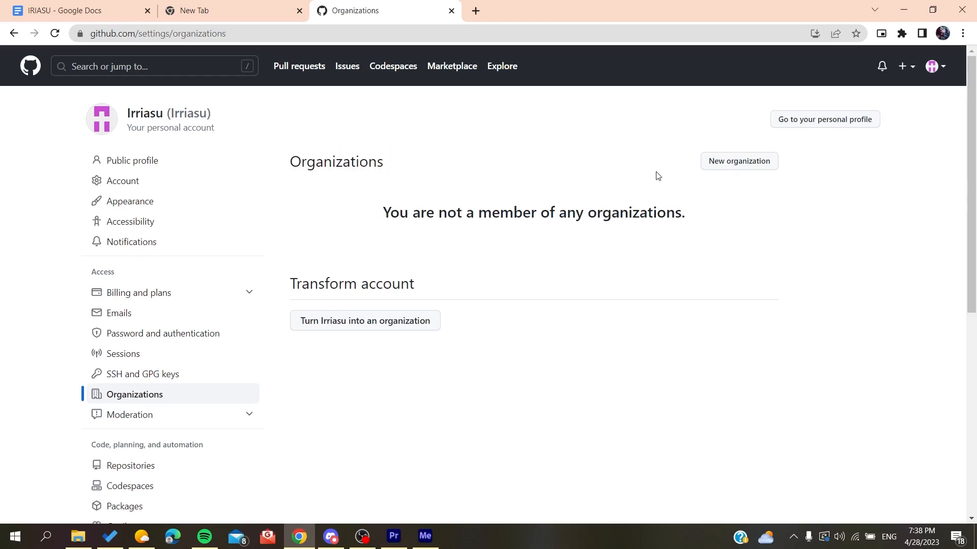
pyautogui.moveTo(638, 219)
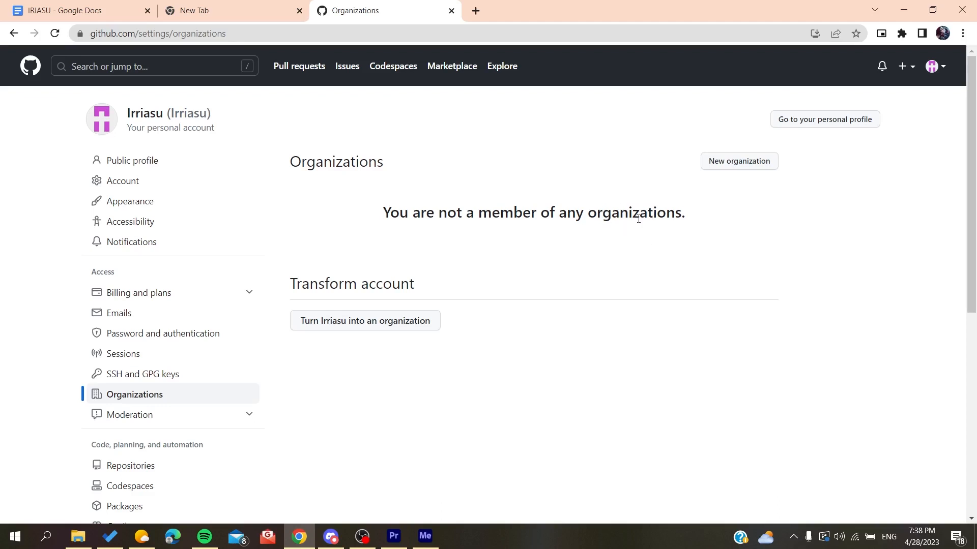
pyautogui.moveTo(782, 201)
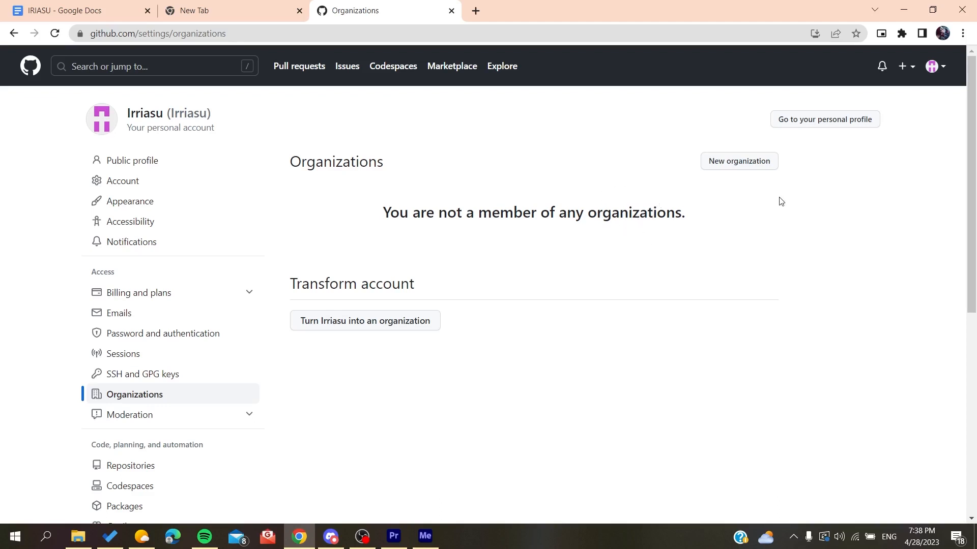
pyautogui.moveTo(736, 195)
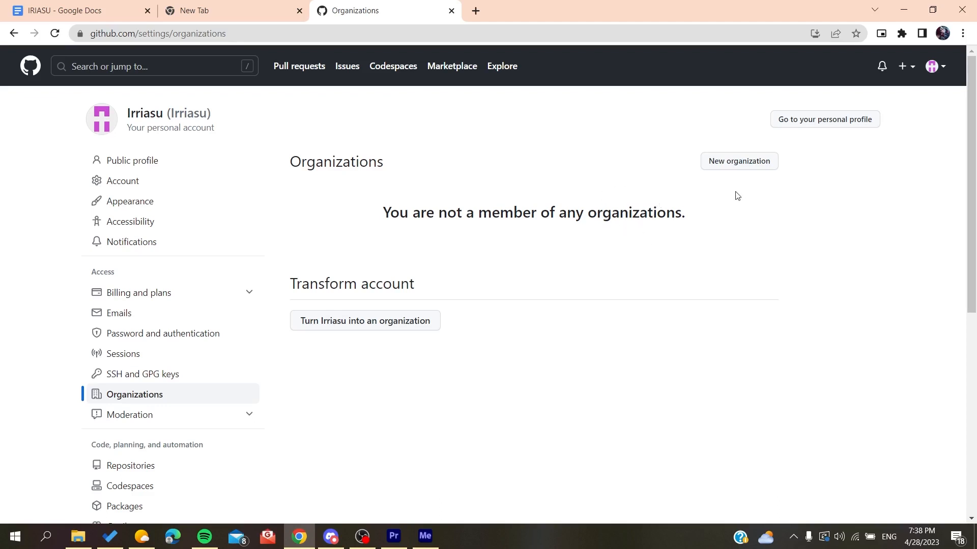